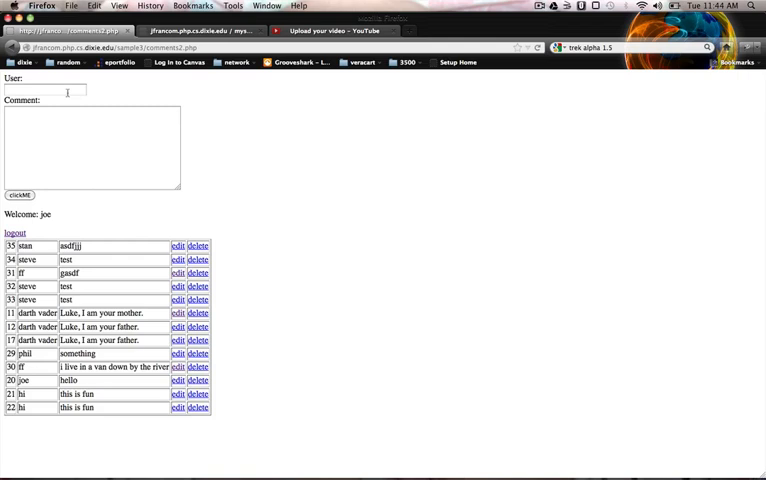
# Post a comment by user 'he' reading 'this is fun', then edit the newest comment row
pyautogui.write('heather')
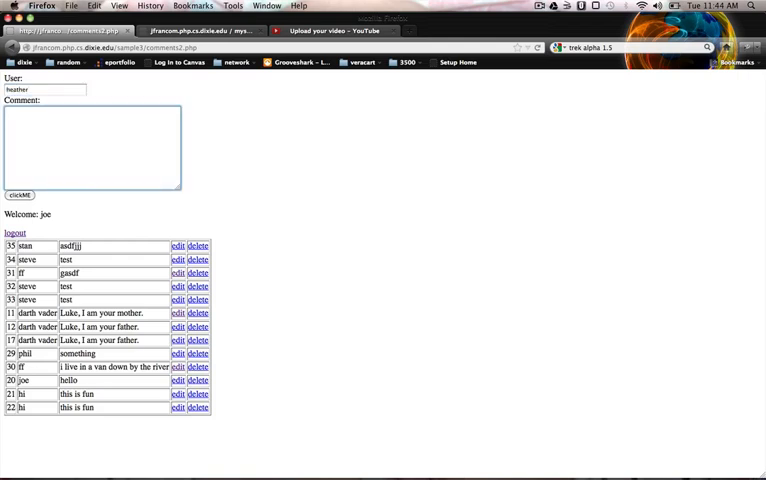
pyautogui.write('this is fun')
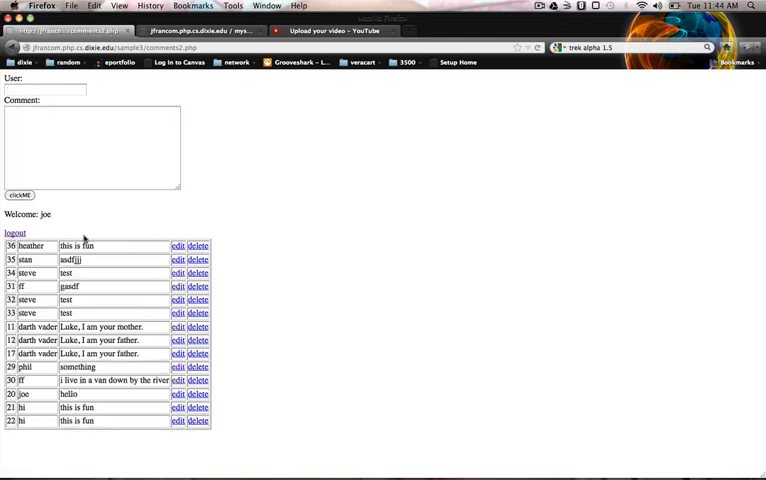
pyautogui.click(176, 244)
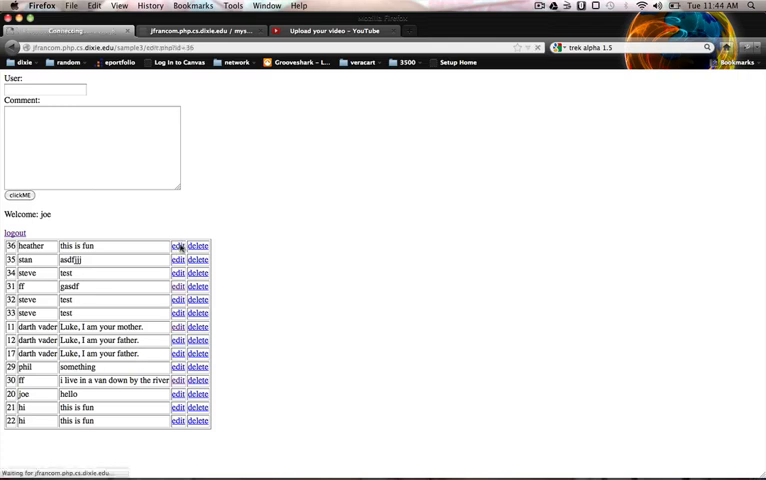
pyautogui.click(174, 246)
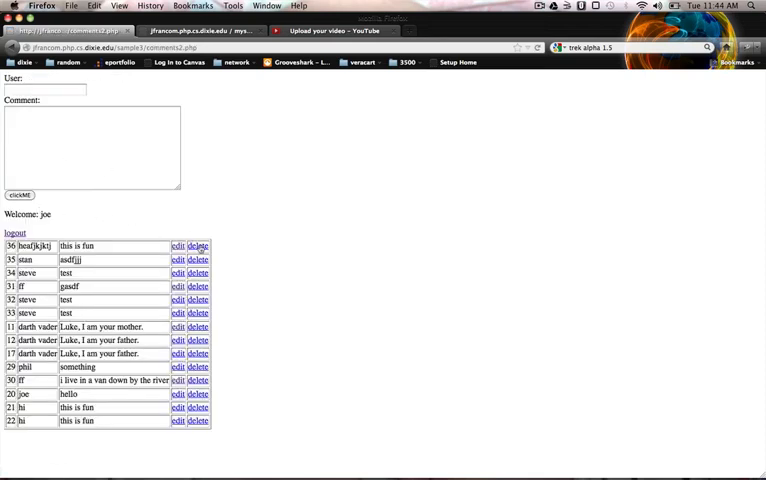
pyautogui.click(198, 246)
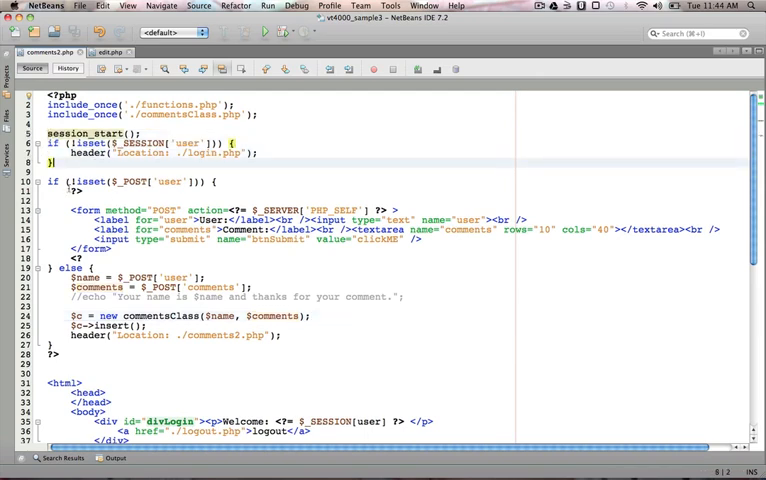
pyautogui.moveTo(72, 180)
pyautogui.write('<?')
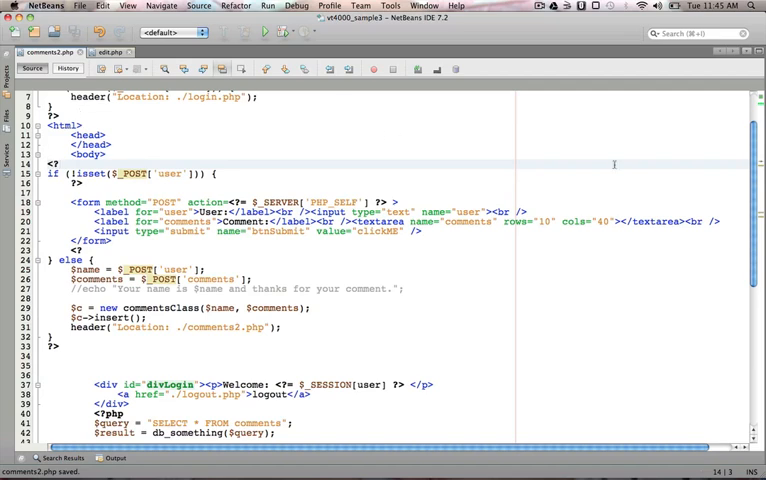
pyautogui.scroll(-3)
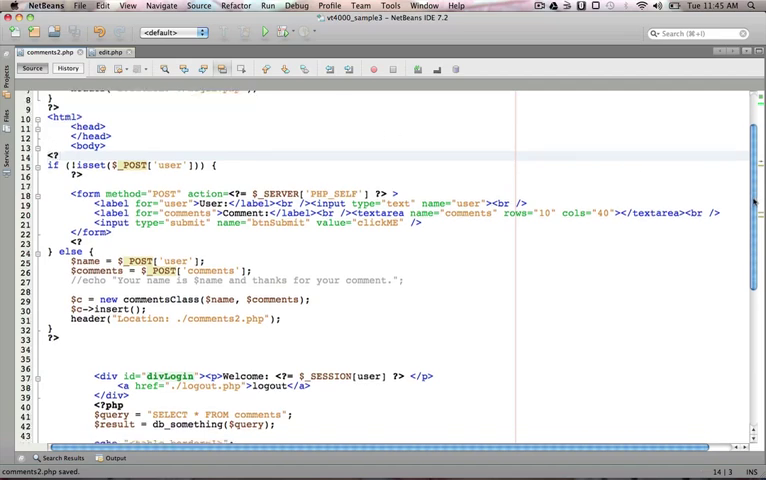
pyautogui.scroll(-3)
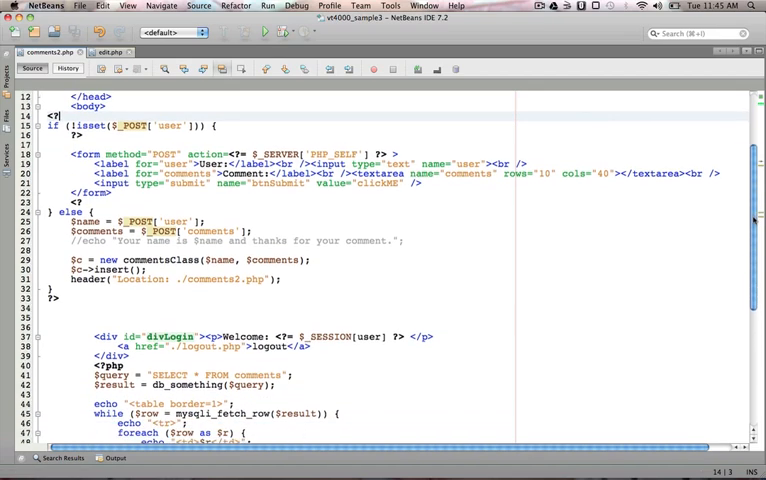
pyautogui.scroll(-3)
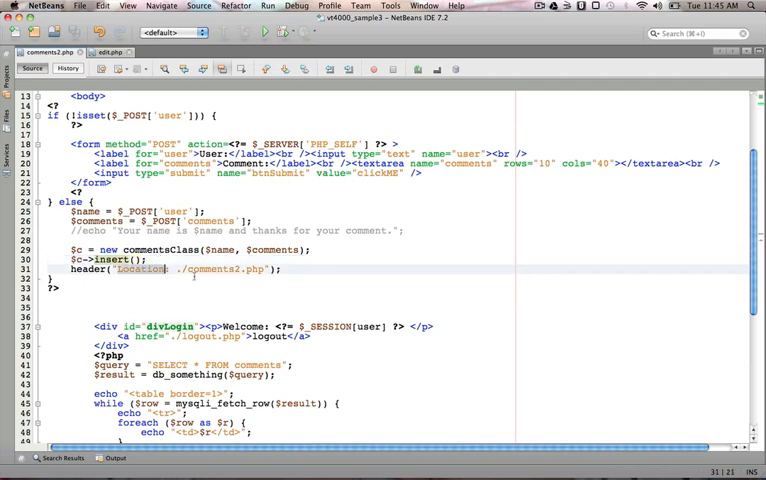
pyautogui.moveTo(510, 252)
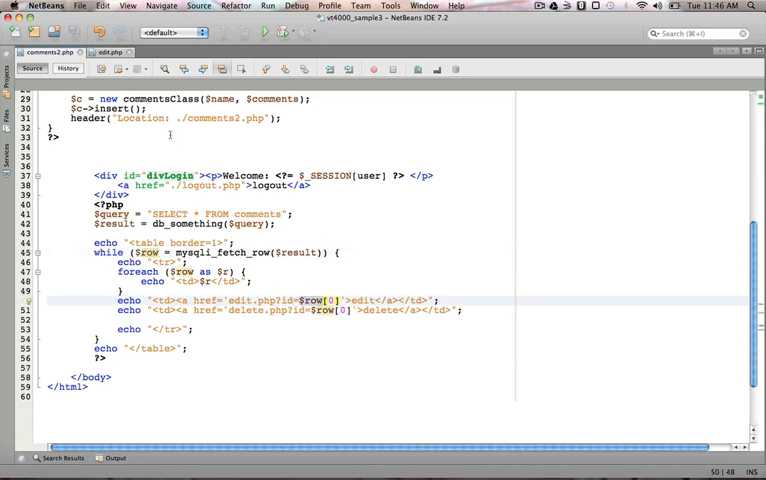
# Point out $row[0] in the edit link and open edit.php in a new tab
pyautogui.click(110, 52)
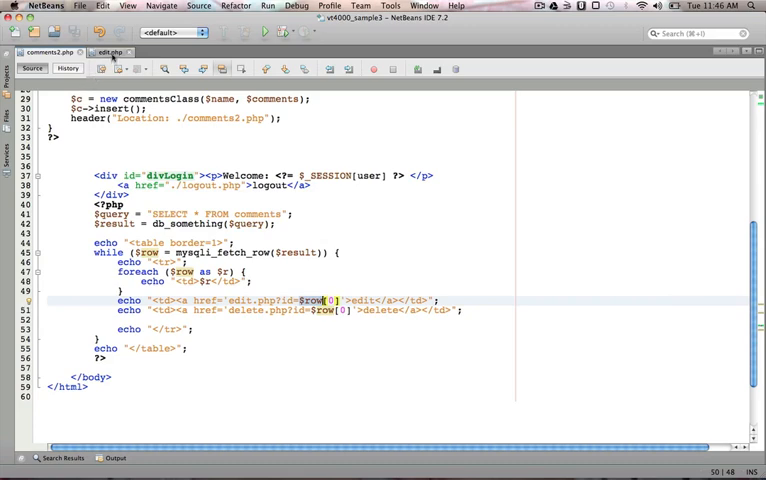
pyautogui.click(104, 52)
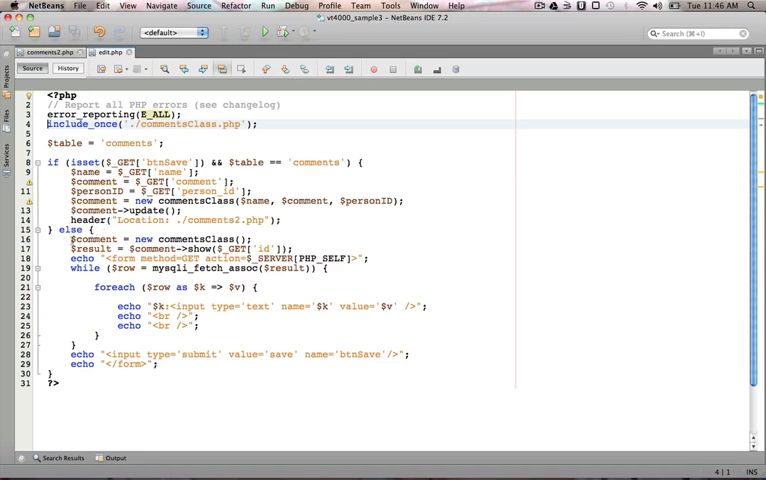
pyautogui.moveTo(70, 238); pyautogui.dragTo(148, 344)
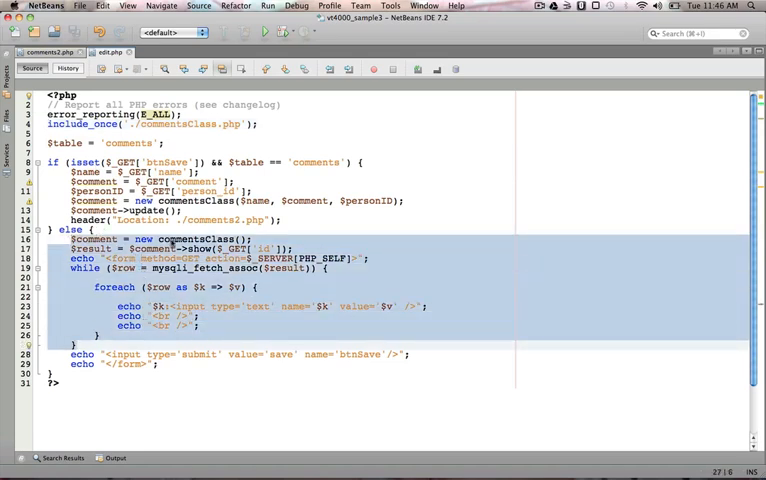
pyautogui.click(228, 240)
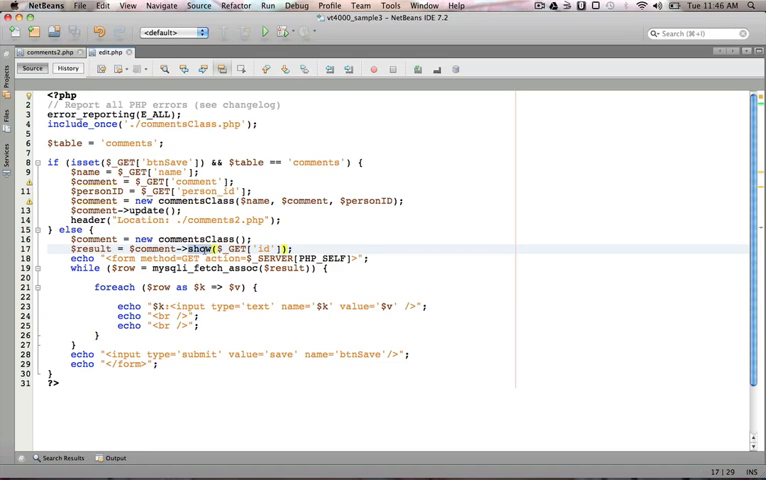
pyautogui.doubleClick(204, 248)
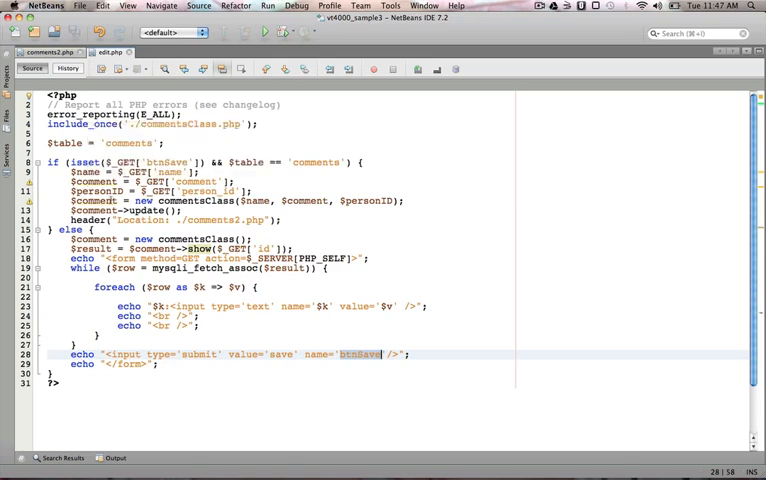
pyautogui.moveTo(96, 162)
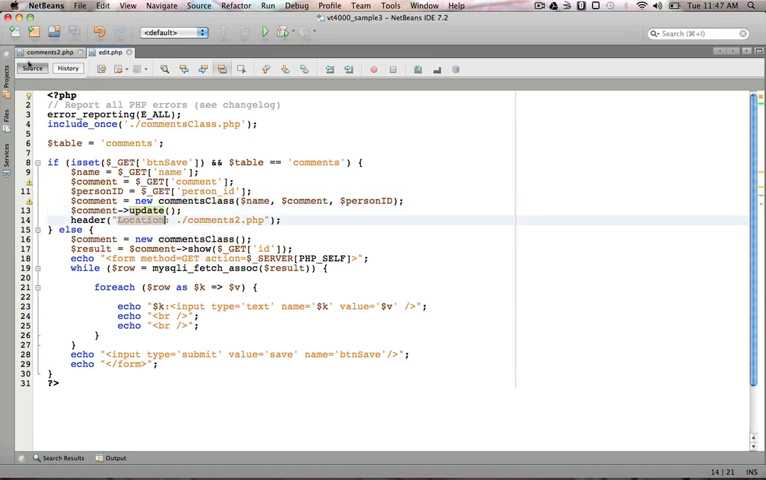
# Open commentsClass.php from the Projects panel's Source Files and scroll through its methods
pyautogui.click(14, 50)
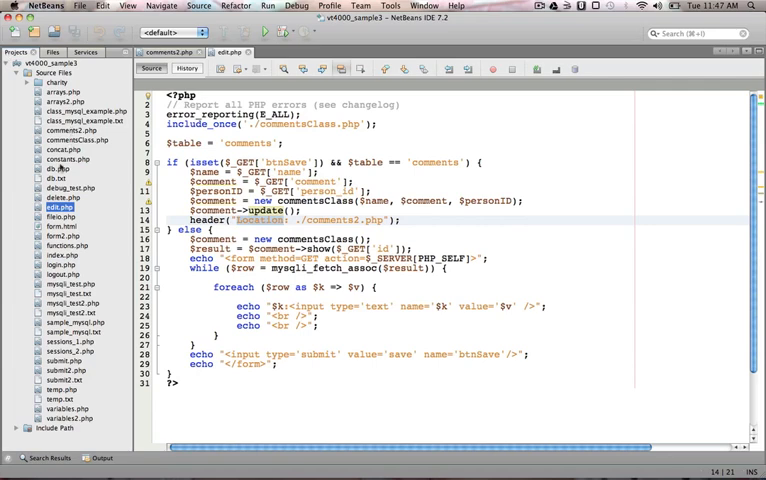
pyautogui.click(60, 198)
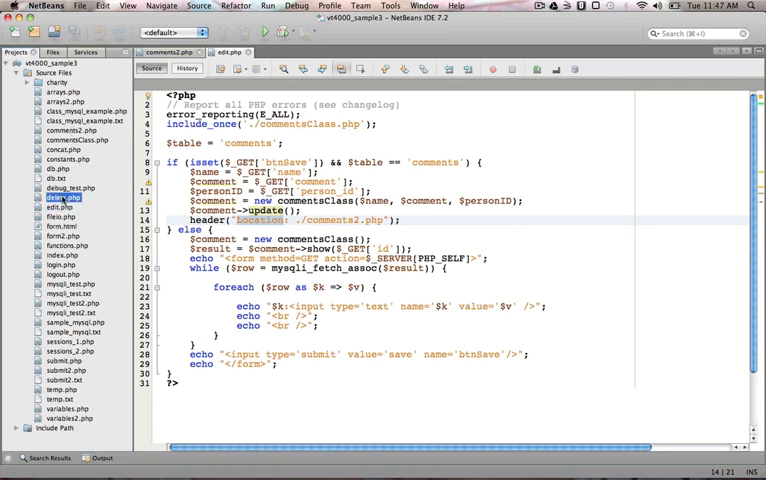
pyautogui.click(60, 198)
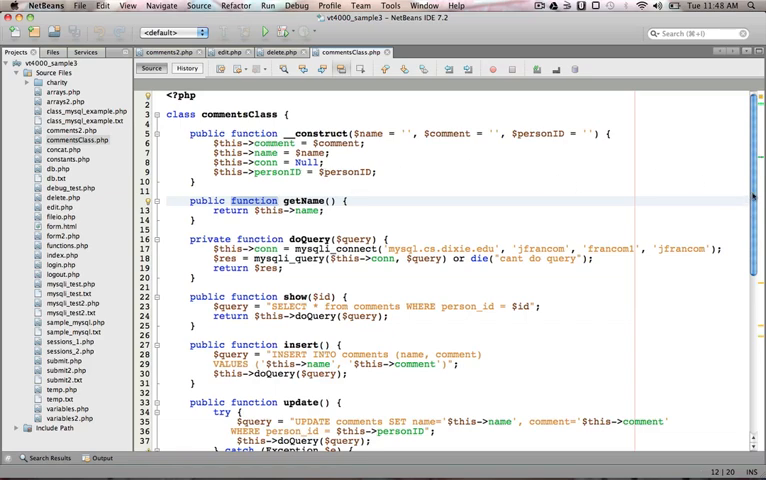
pyautogui.scroll(-3)
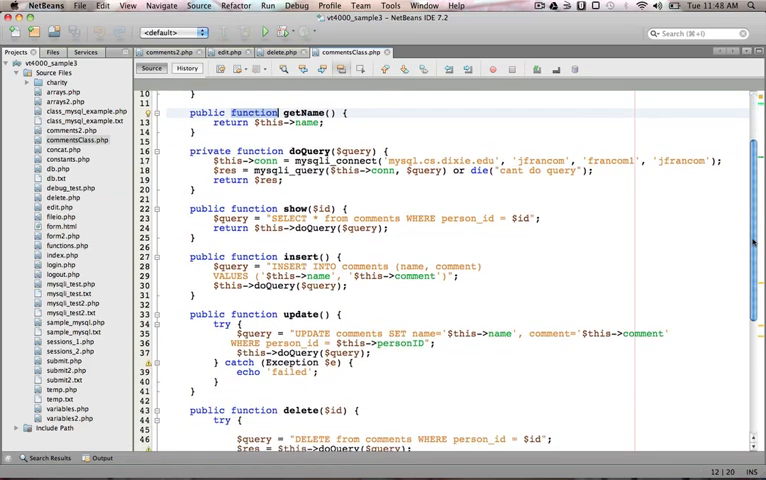